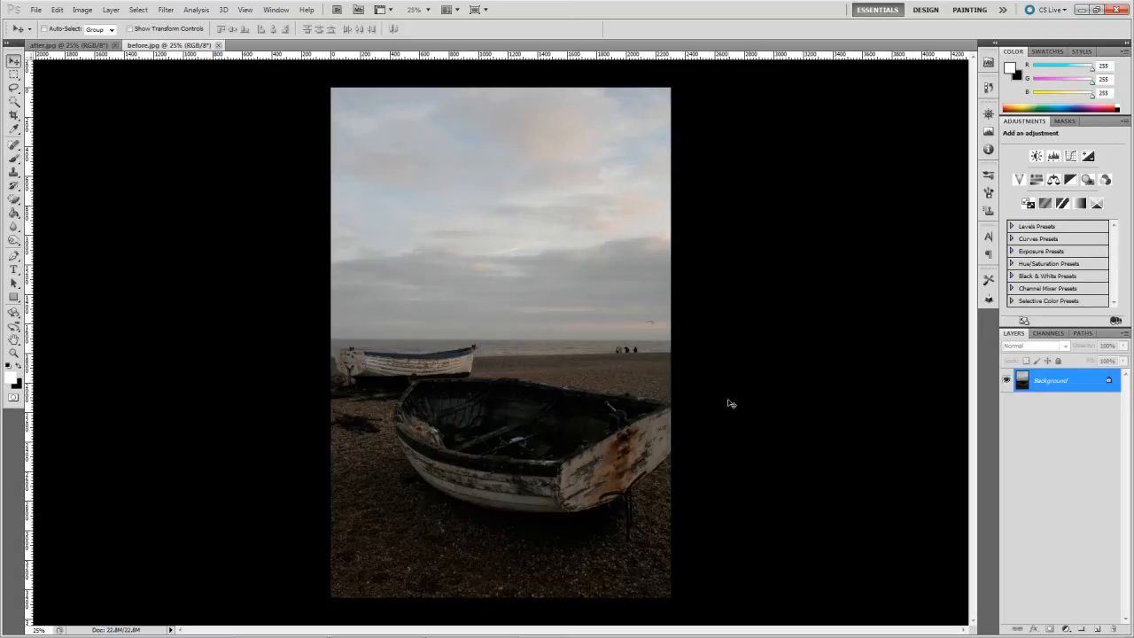
mouse_move(318, 266)
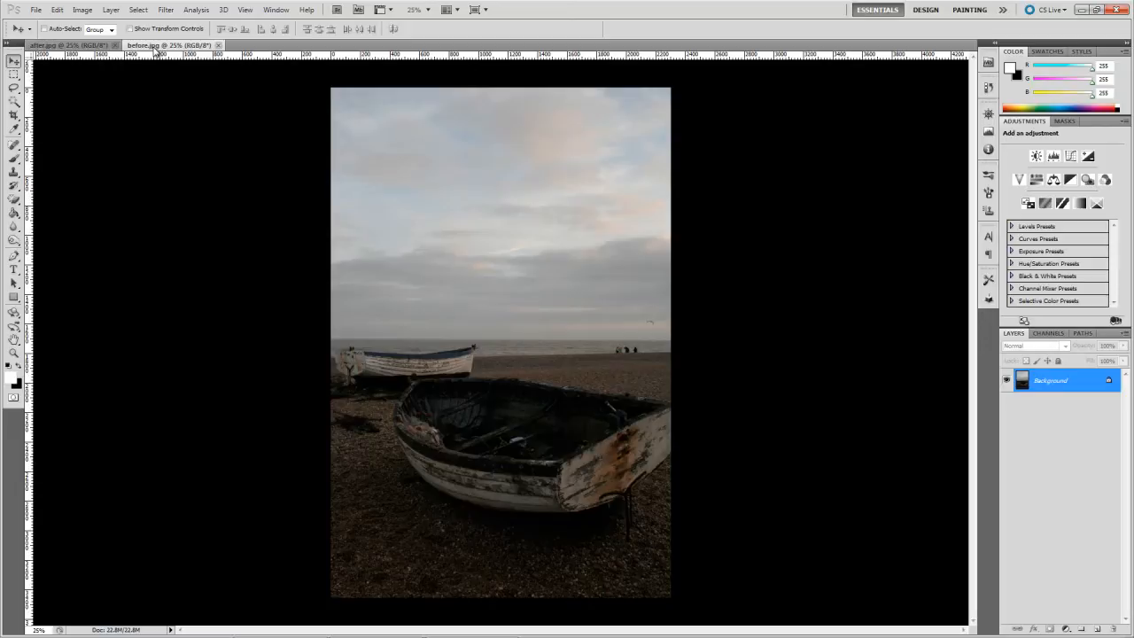
Step: Compare the after photo, then set the Dodge Tool to a 201 px brush on Highlights
click(53, 45)
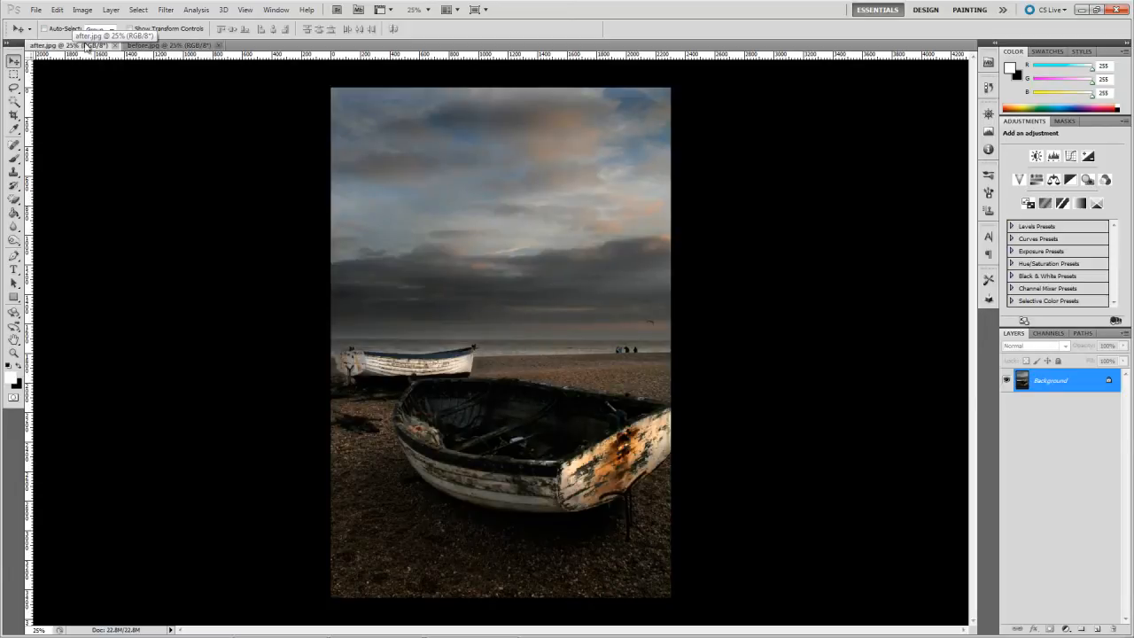
click(155, 45)
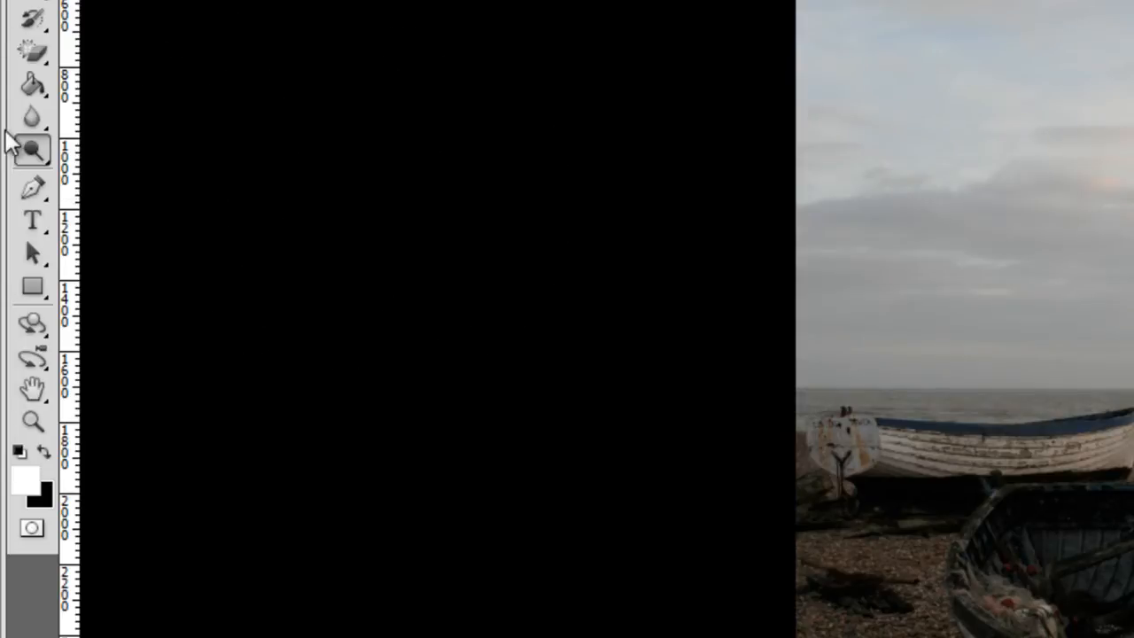
click(32, 149)
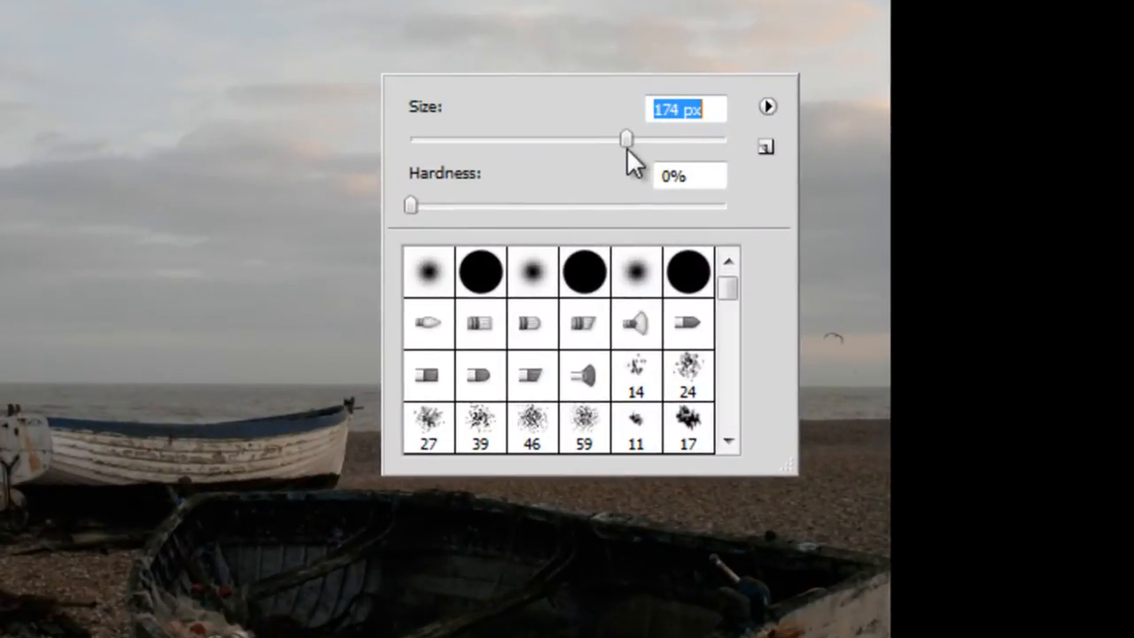
drag(627, 139, 645, 139)
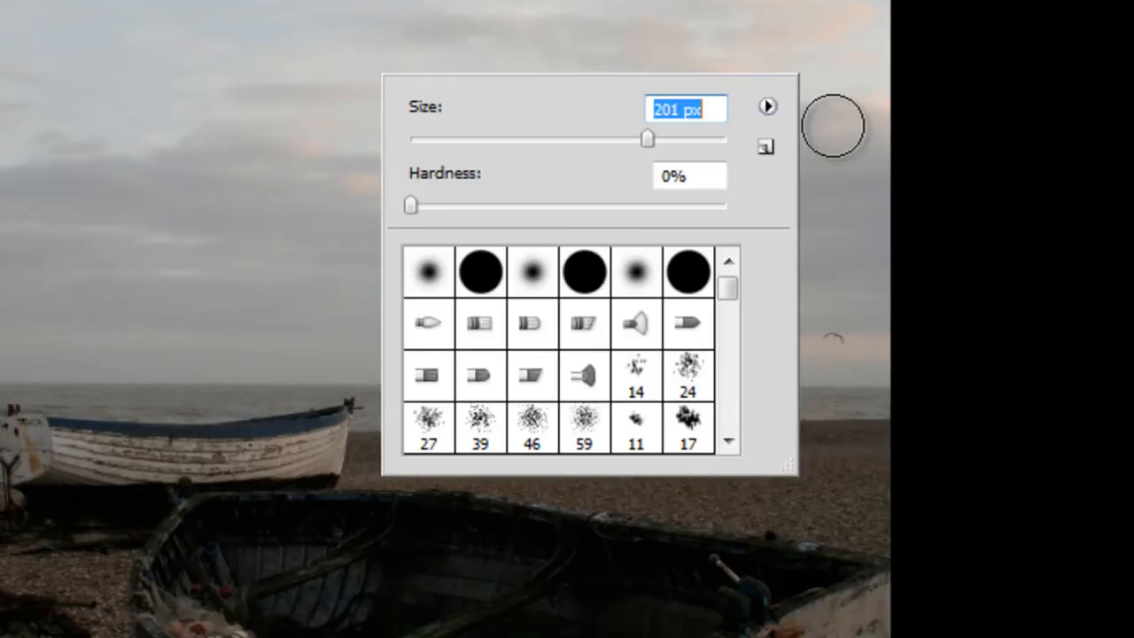
click(467, 80)
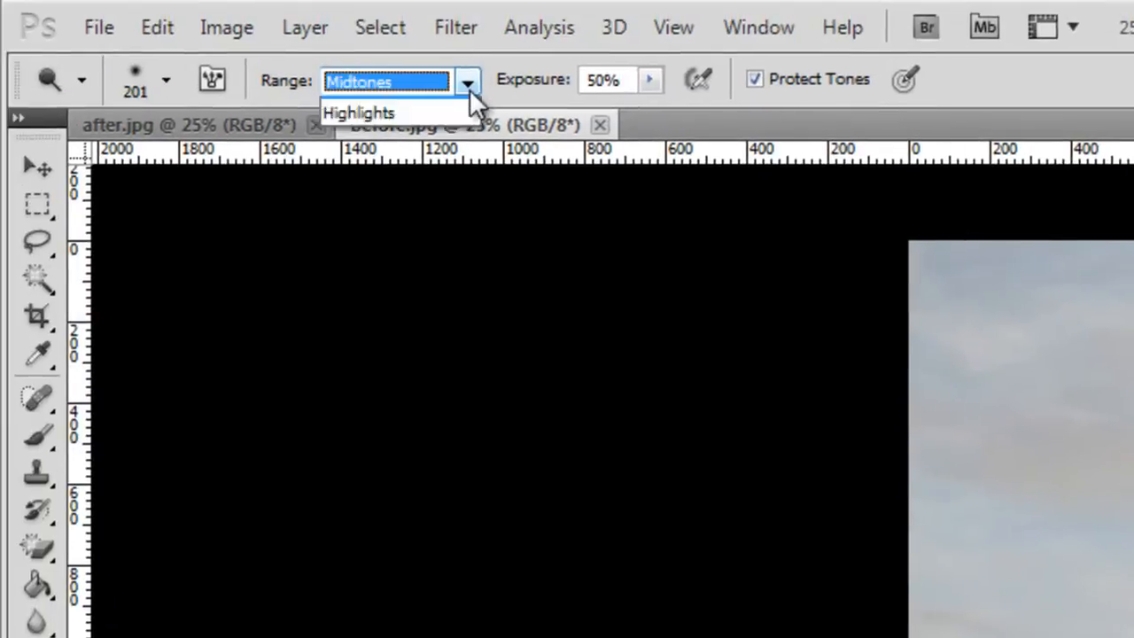
click(358, 113)
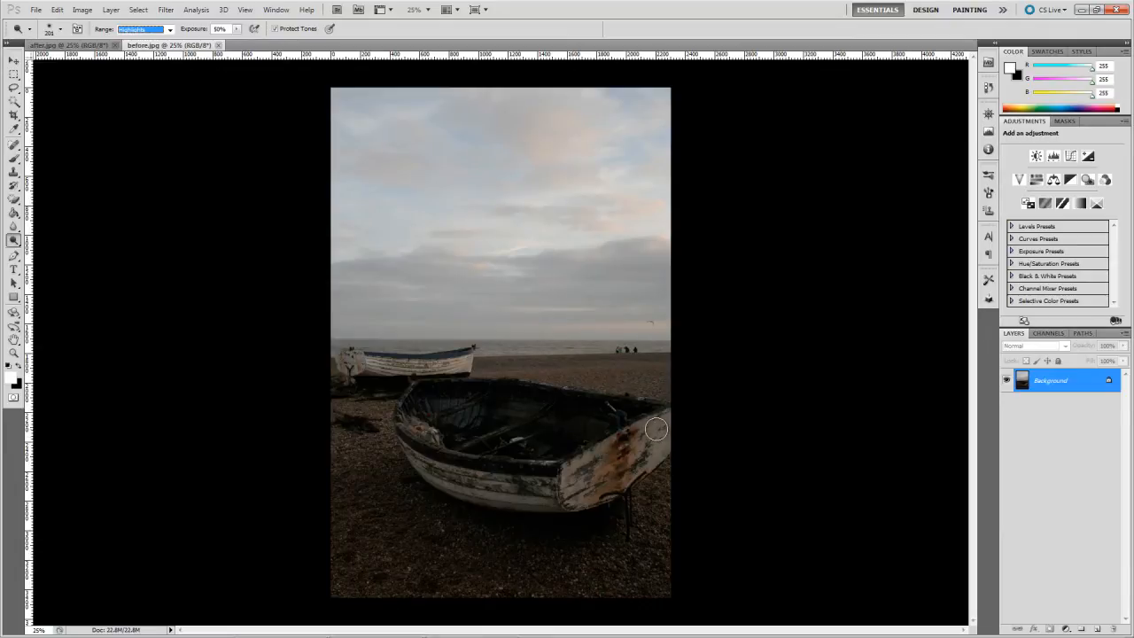
Step: Dodge the bright highlight areas of the weathered front boat
click(168, 28)
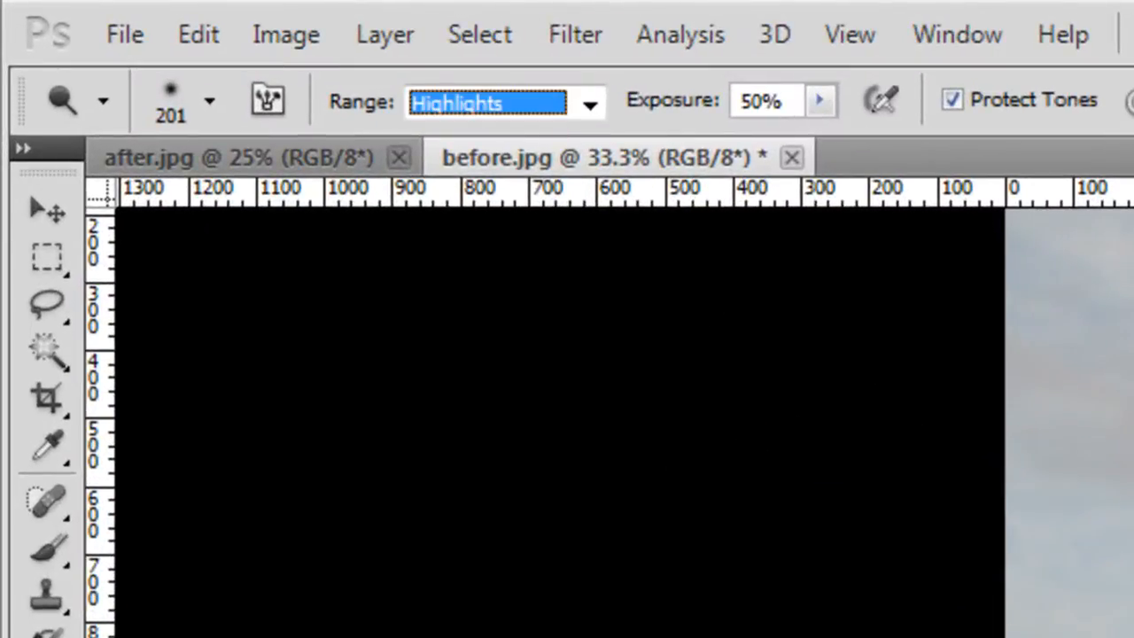
Step: Switch the Dodge Tool range to Midtones for lightening the front boat
click(589, 101)
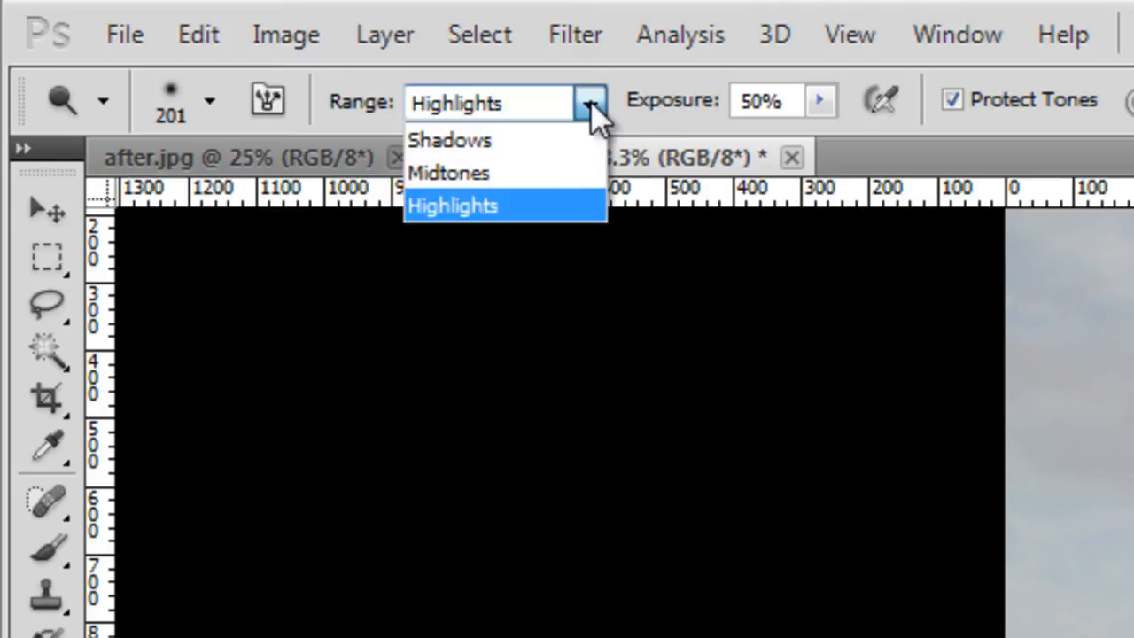
click(449, 139)
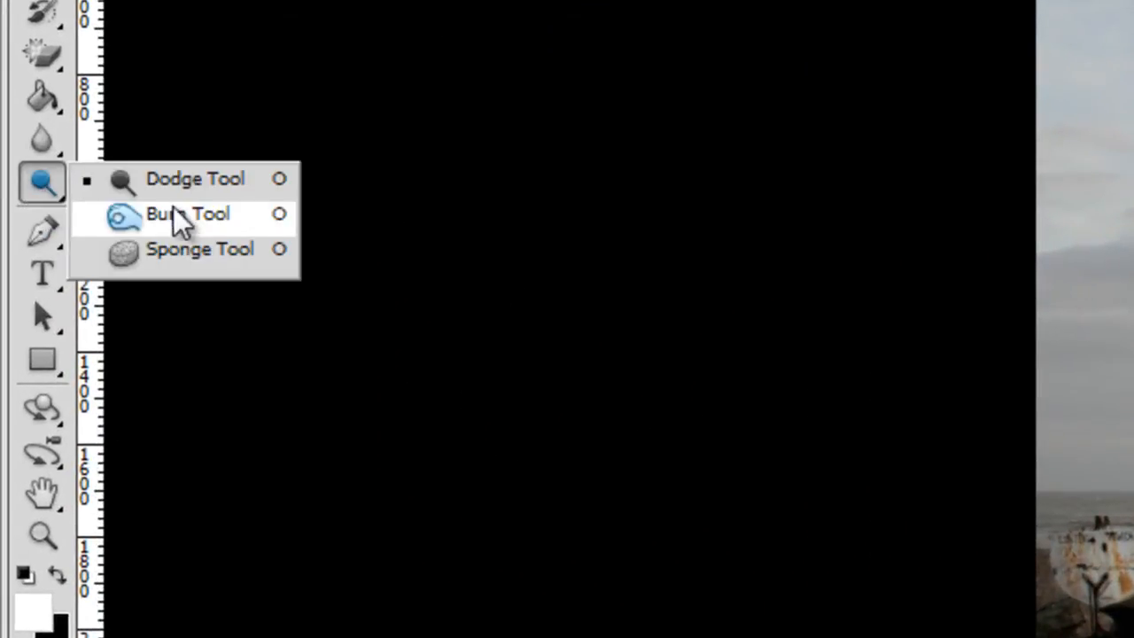
Step: Select the Burn Tool with 25% exposure and open its tonal range options
click(187, 214)
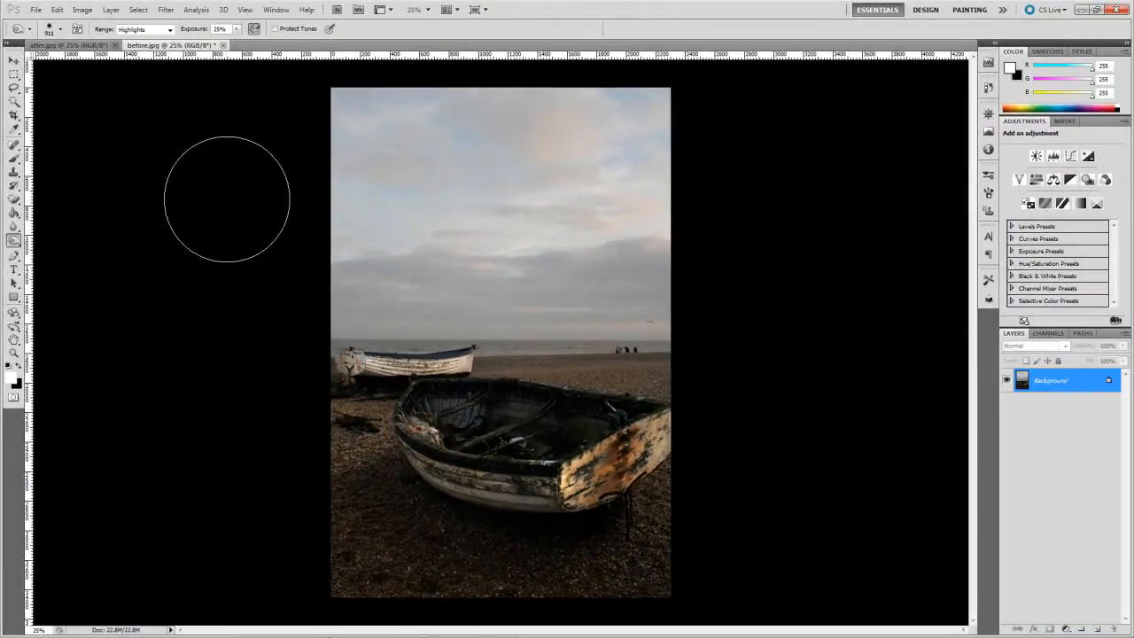
mouse_move(500, 234)
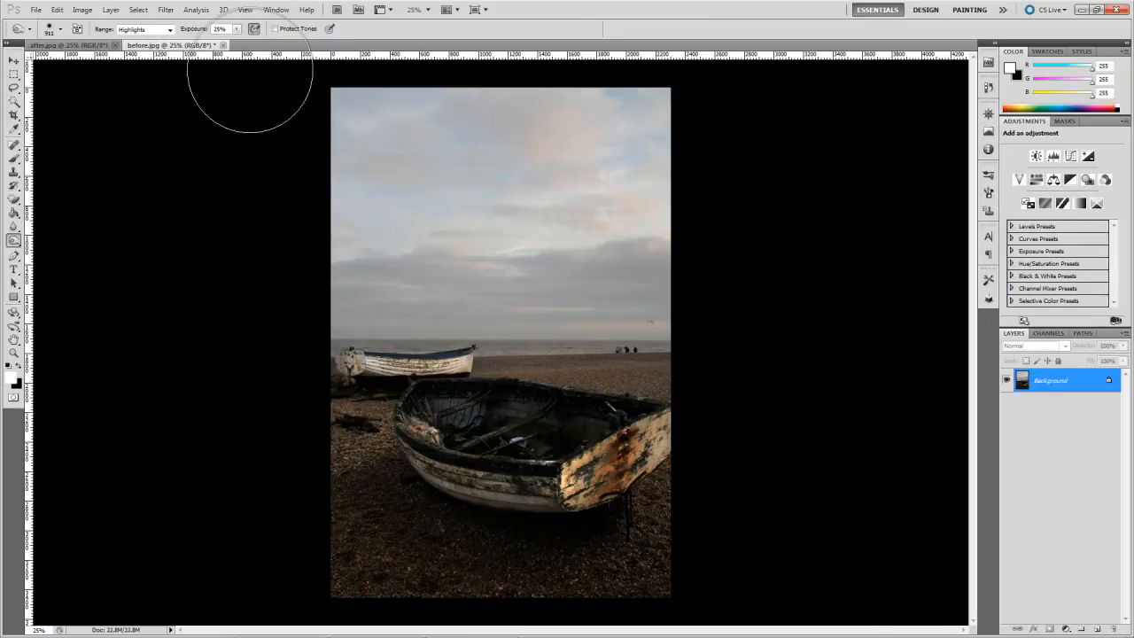
mouse_move(501, 191)
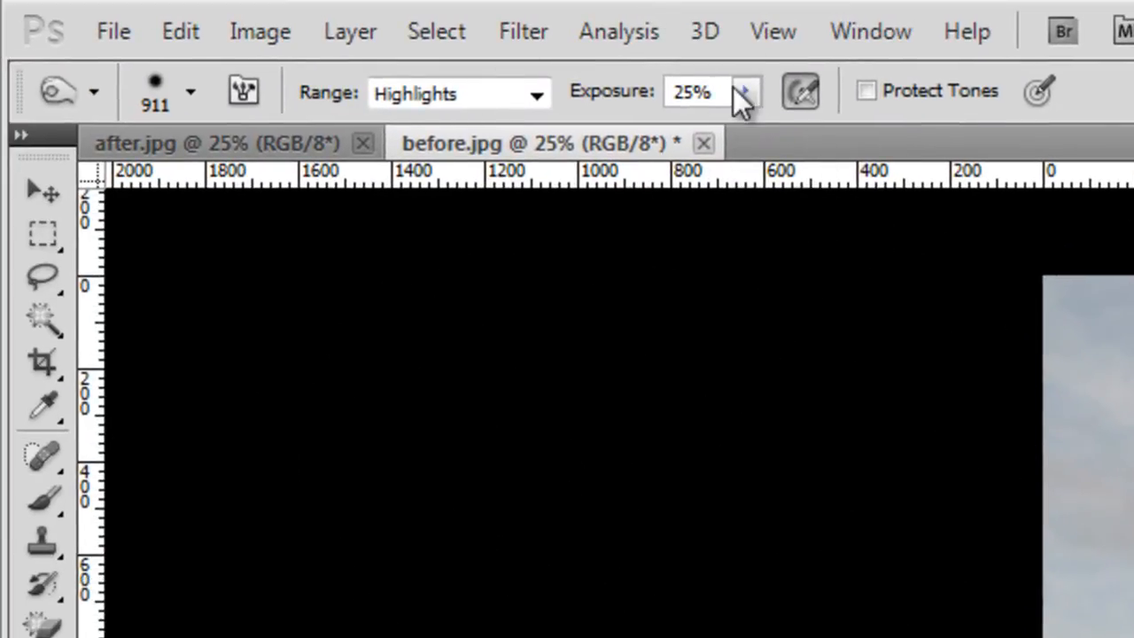
click(745, 91)
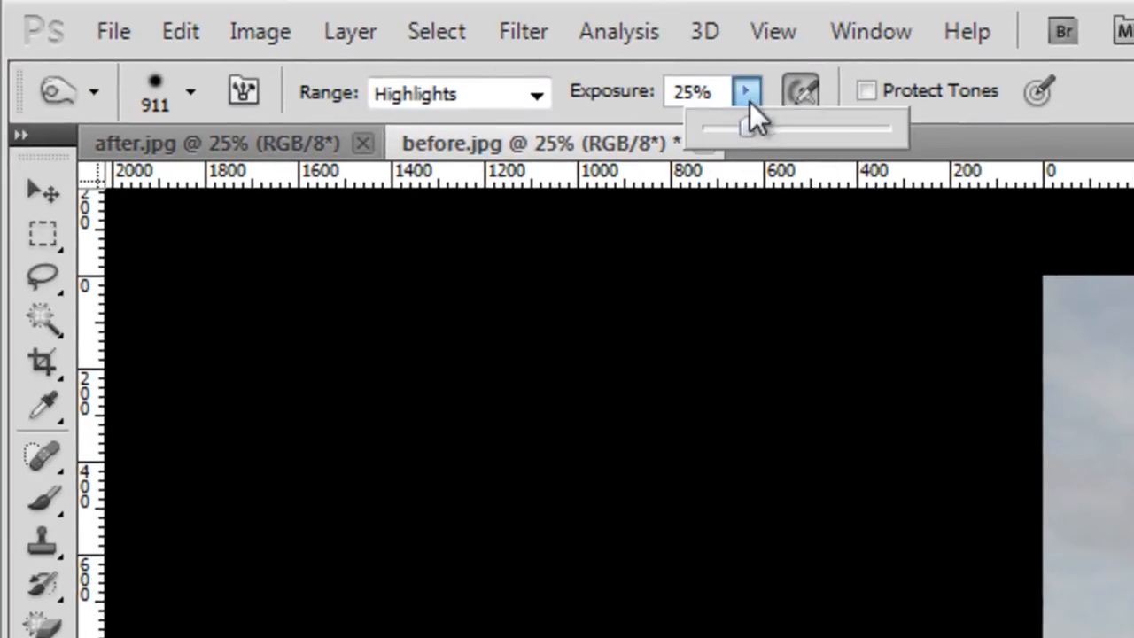
click(535, 93)
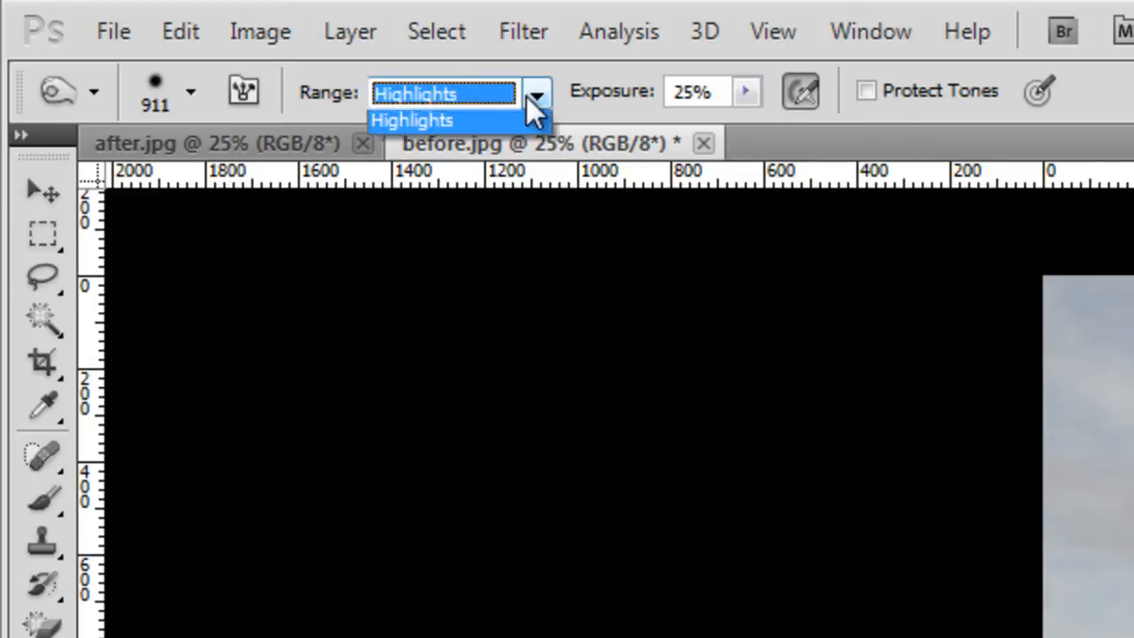
click(412, 120)
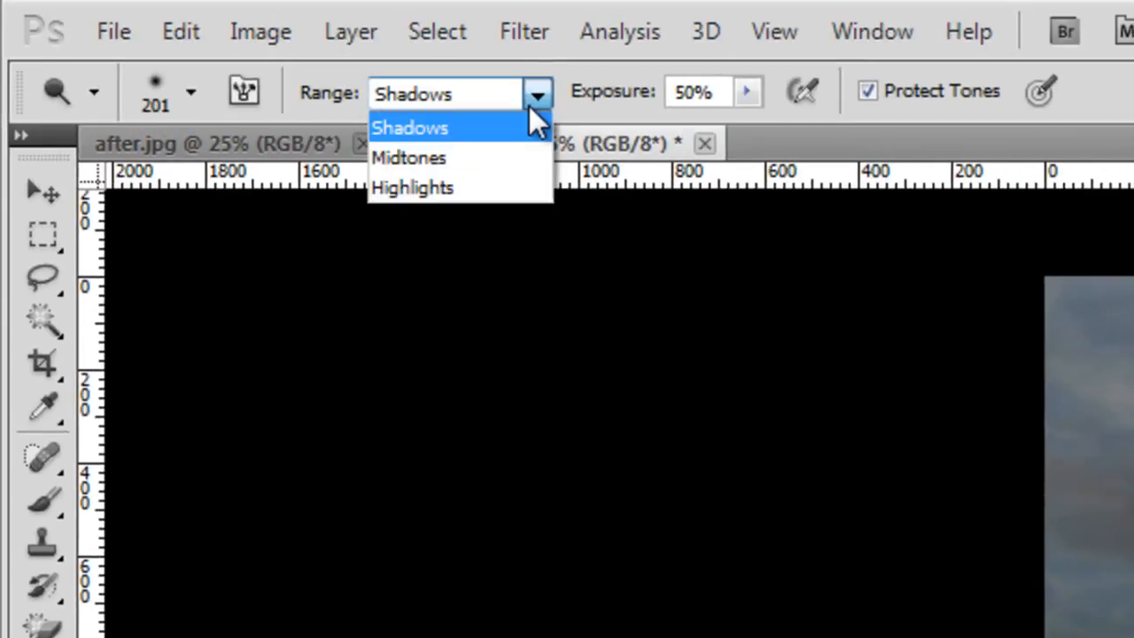
Step: Set the Dodge Tool range to Shadows to keep working the sky and beach
click(412, 187)
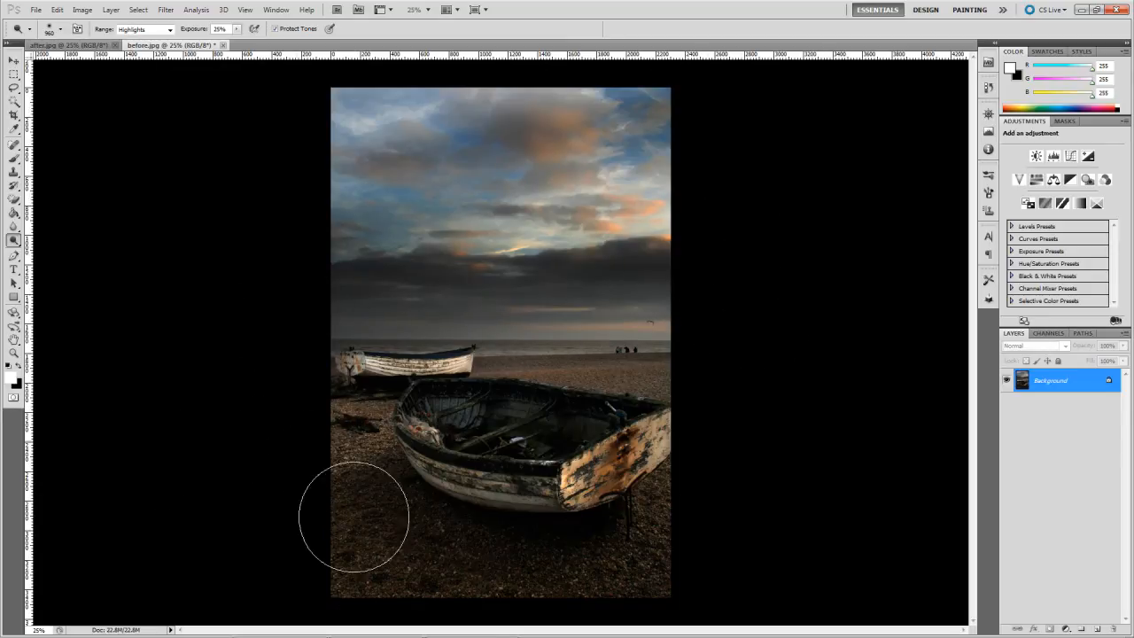
mouse_move(871, 341)
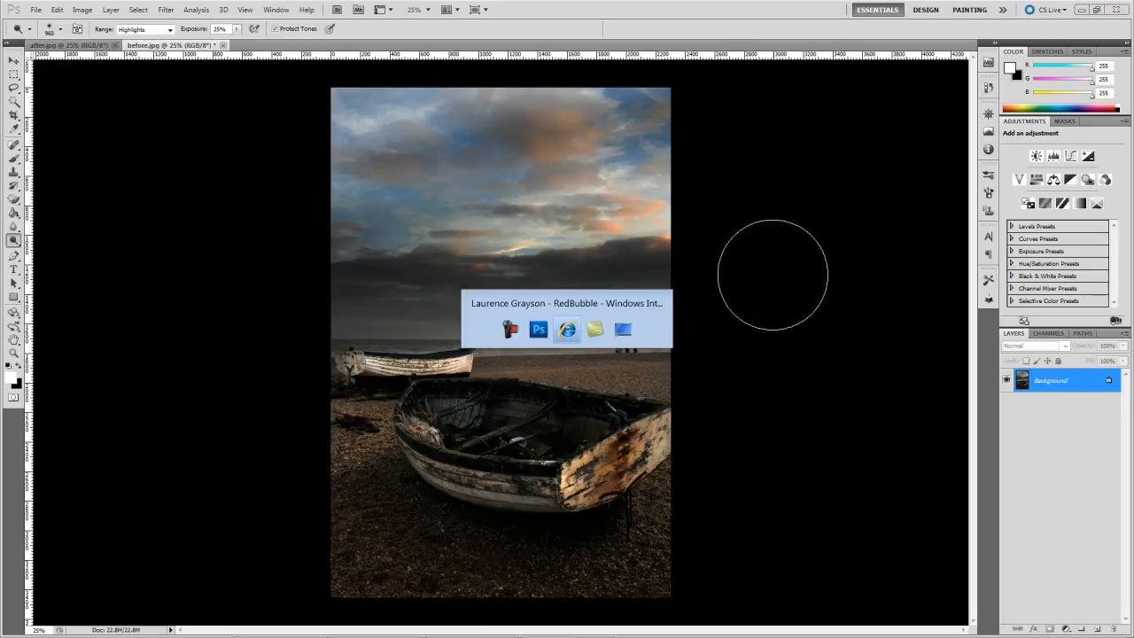
Step: Switch to the Internet Explorer window showing the RedBubble profile page
click(566, 328)
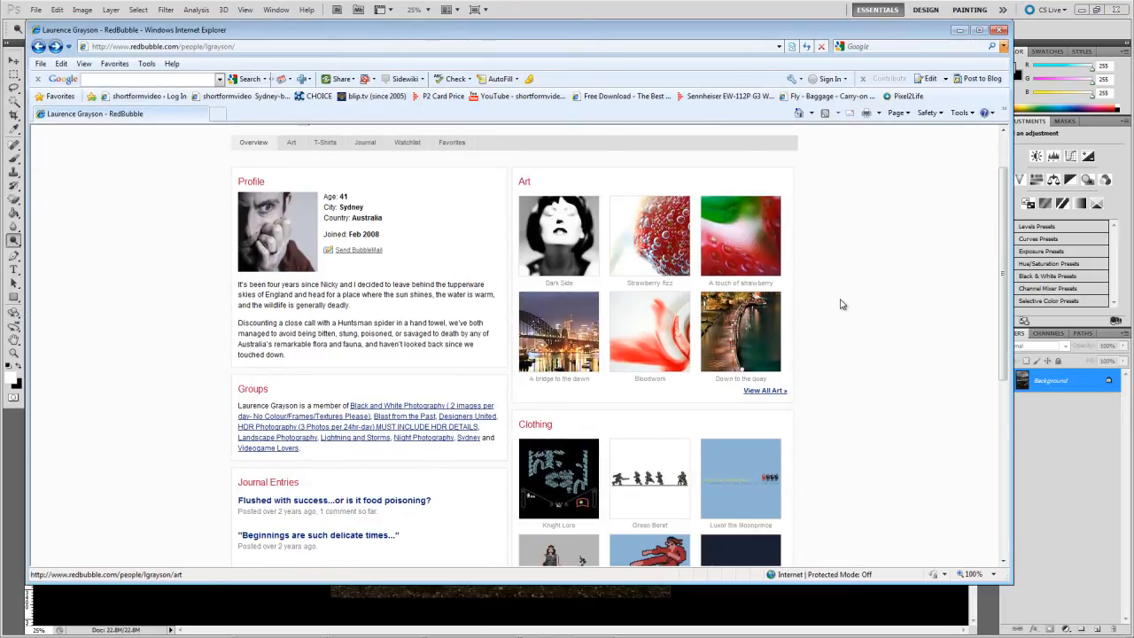